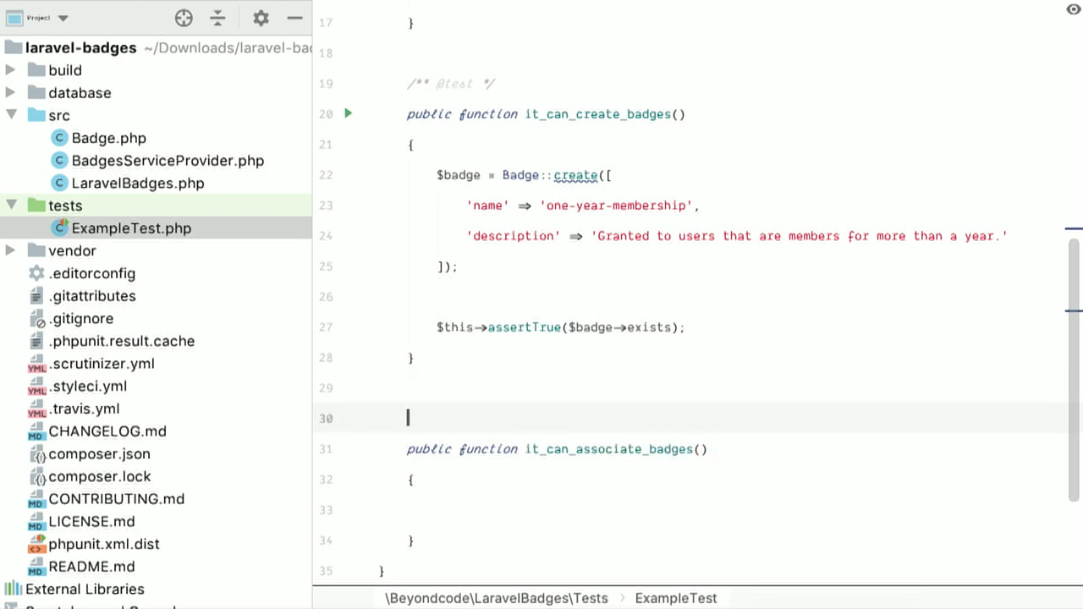
{"action": "type", "text": "/** @test */"}
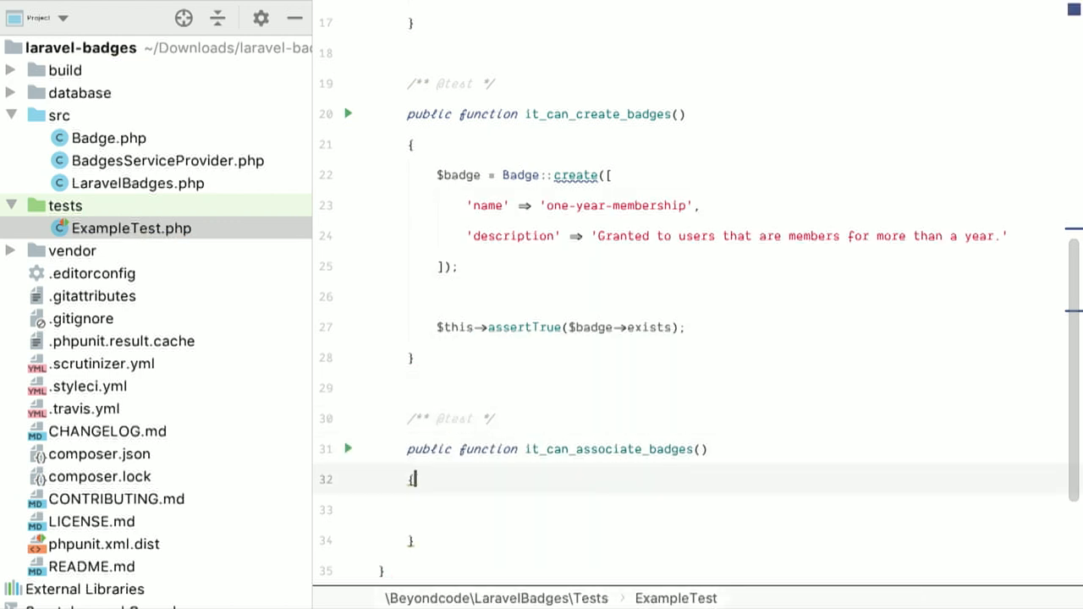